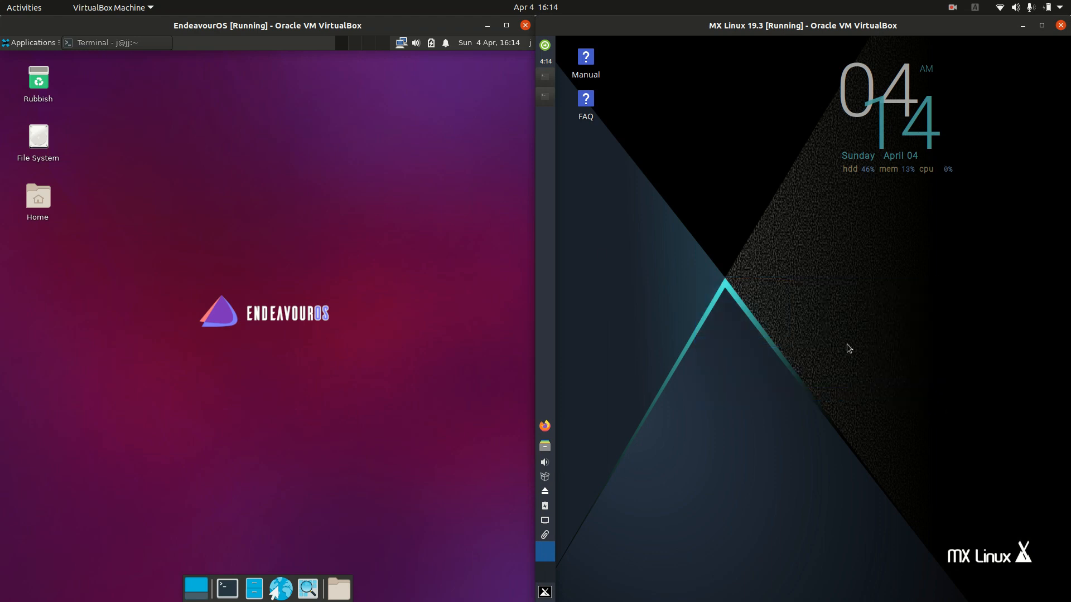
mouse_move(214, 396)
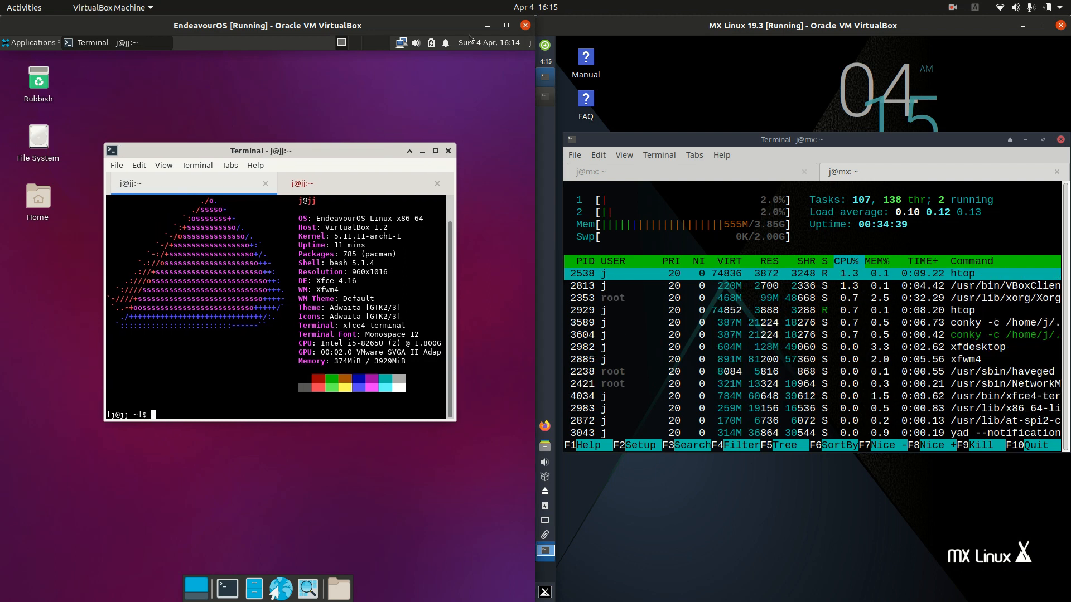
- Launch the file manager from the EndeavourOS Applications menu and the MX Linux panel launcher
click(30, 42)
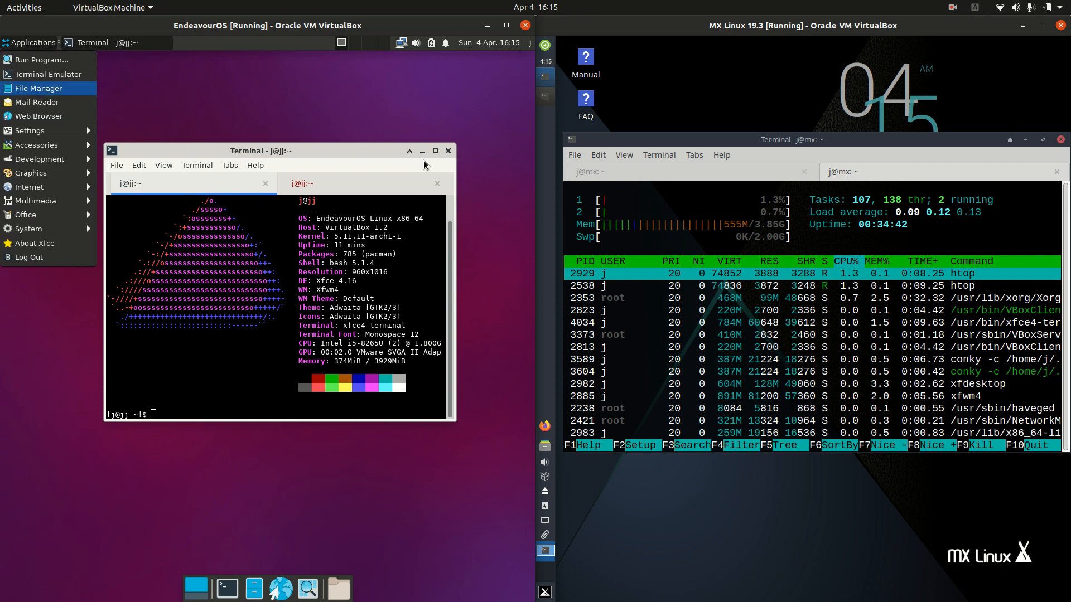
click(545, 591)
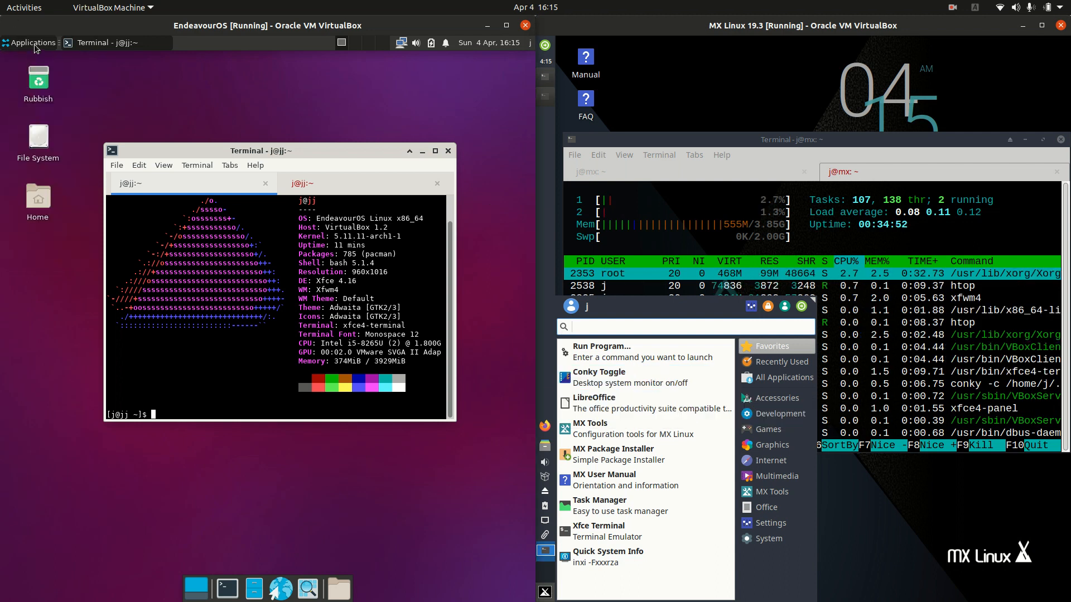
click(33, 43)
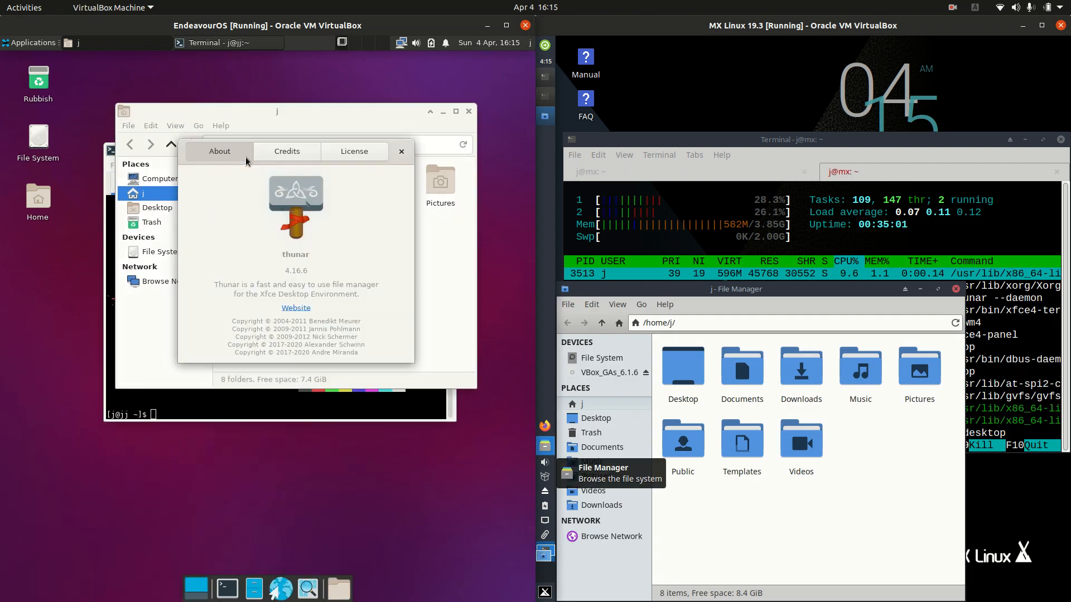
- Show the MX Linux file manager's About version information via its Help menu
click(663, 304)
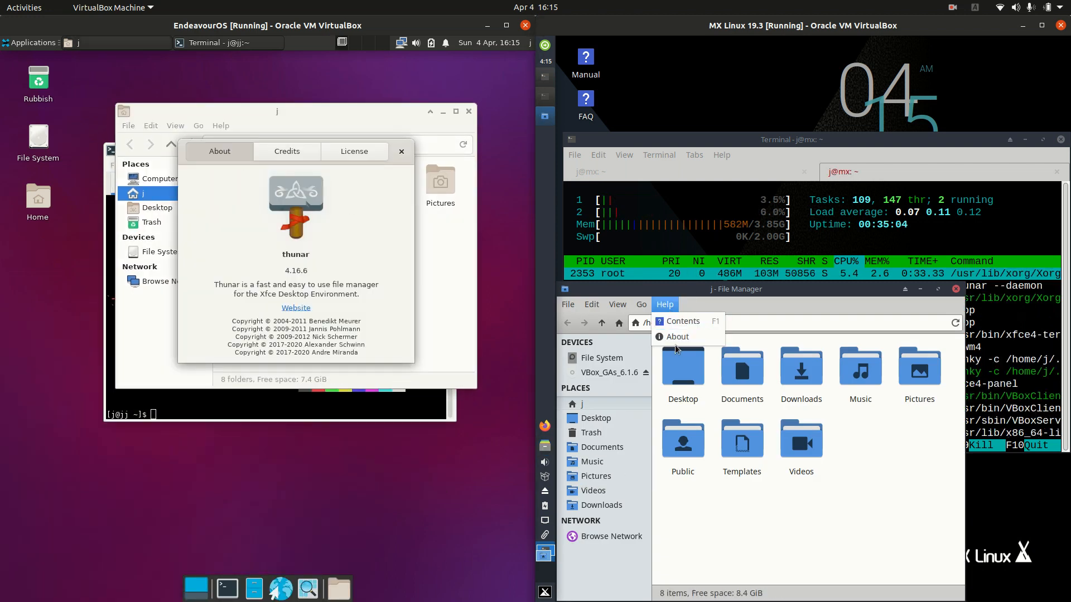
click(676, 337)
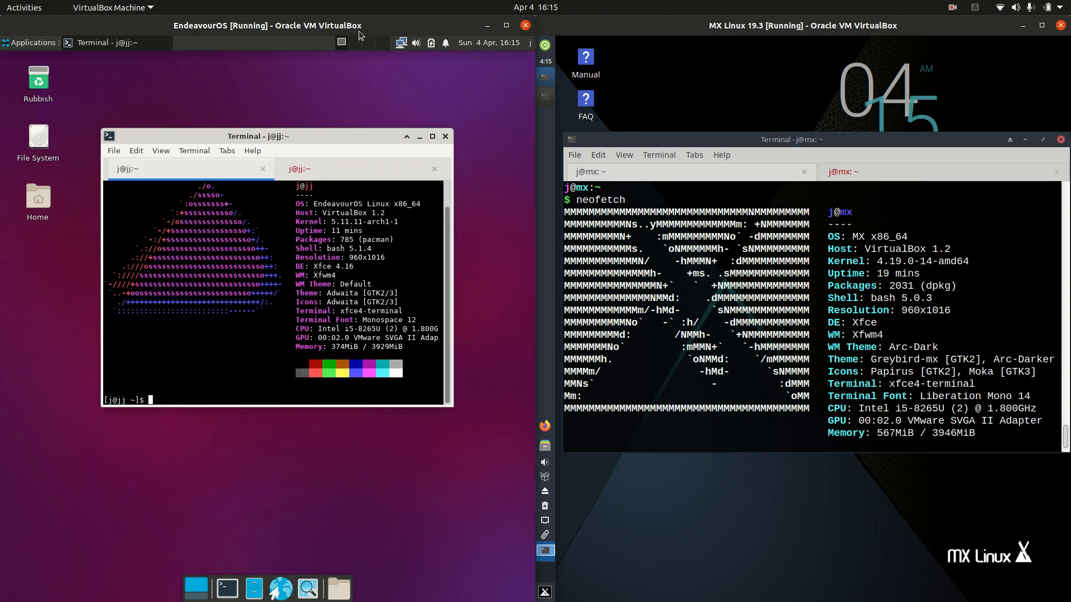
double_click(365, 222)
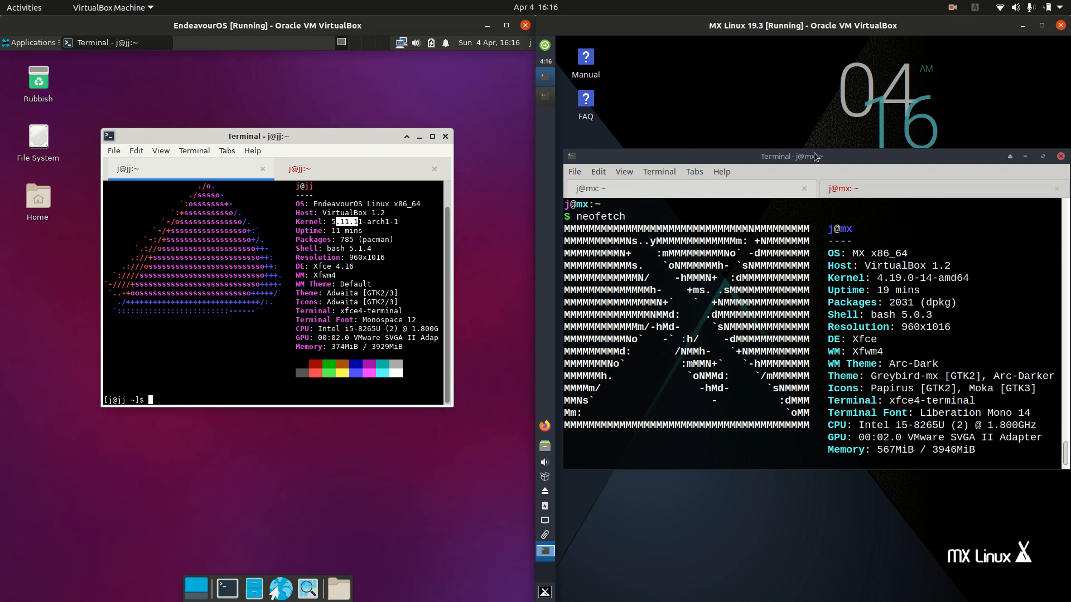
mouse_move(756, 140)
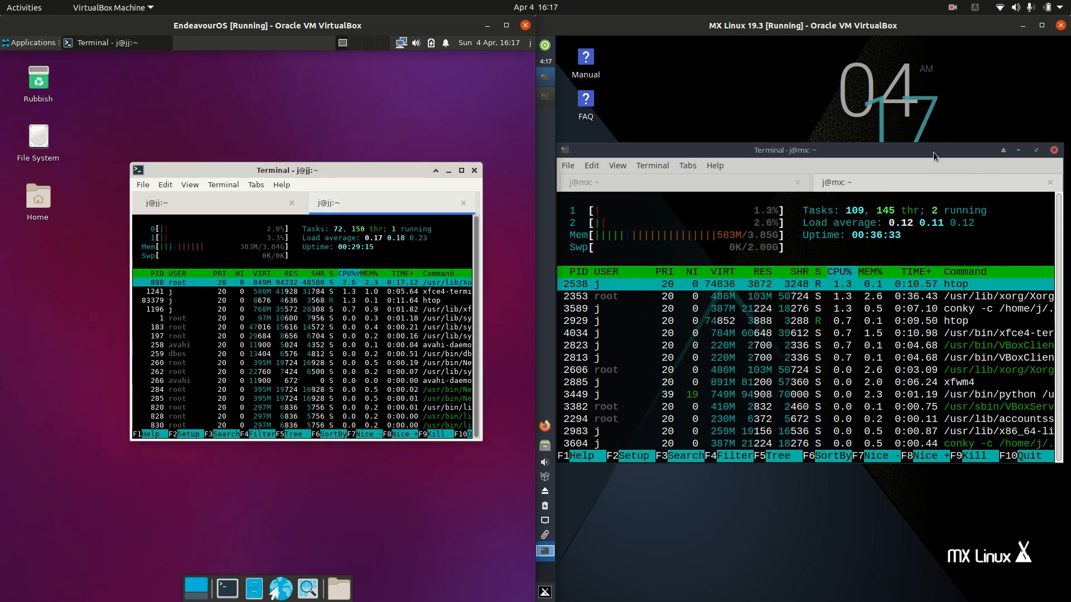
- Open the MX Linux whisker application menu
click(544, 551)
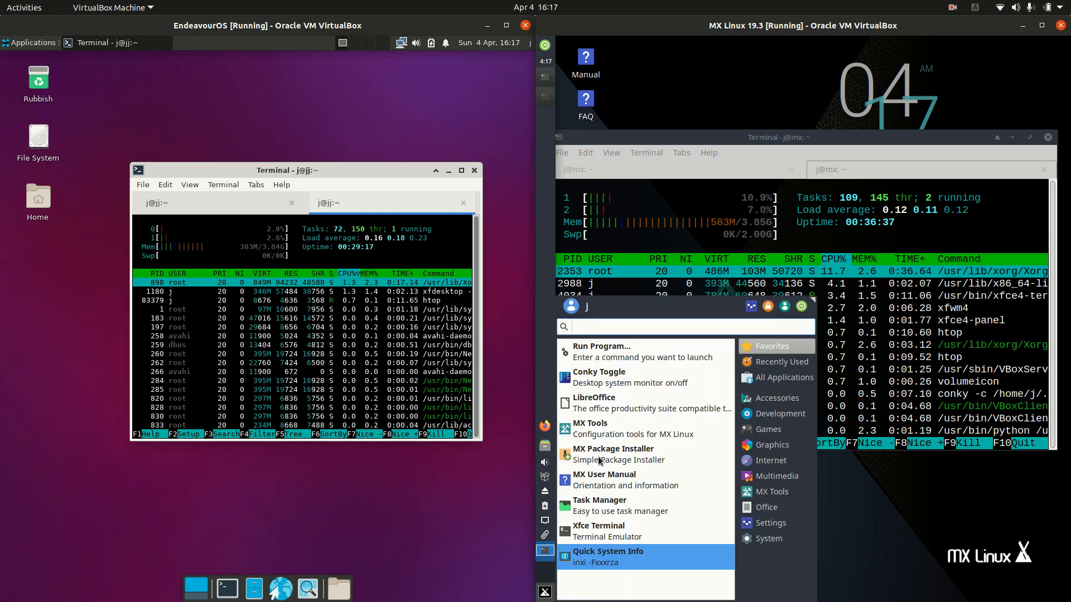